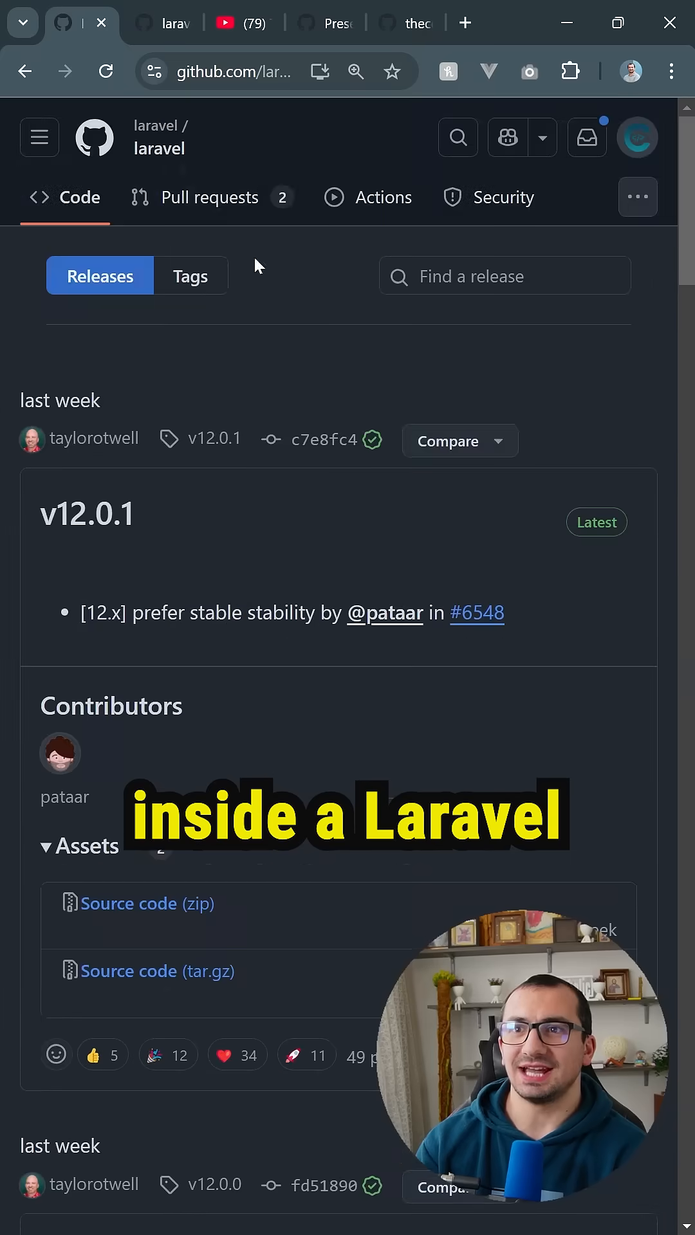
Scroll the Laravel releases to the v11.5.x #6520 credit and bring up the contributor's YouTube videos
scroll("down", 3)
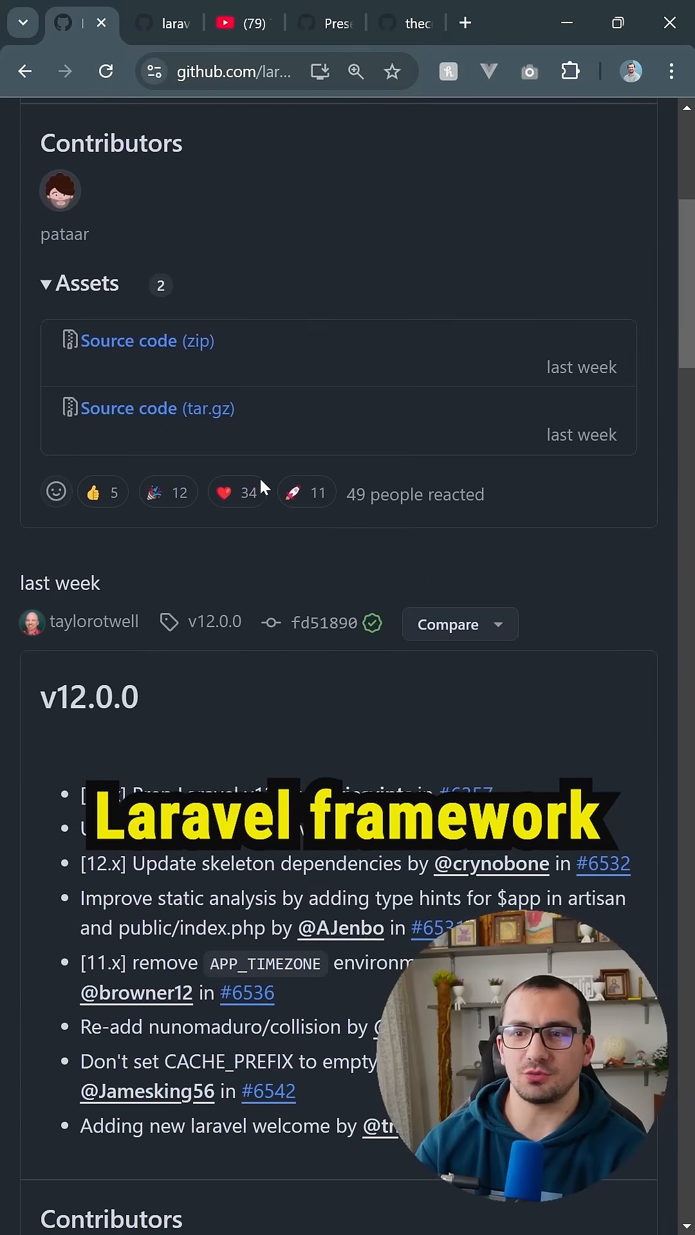
scroll("down", 3)
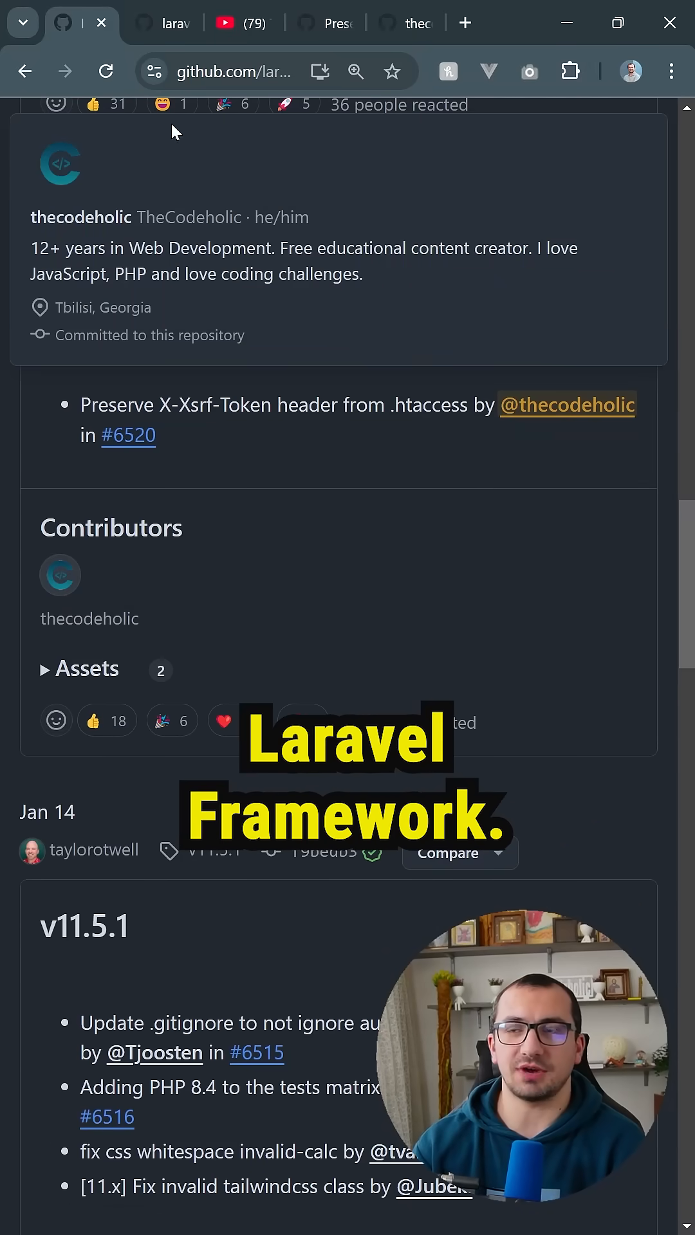
left_click(235, 23)
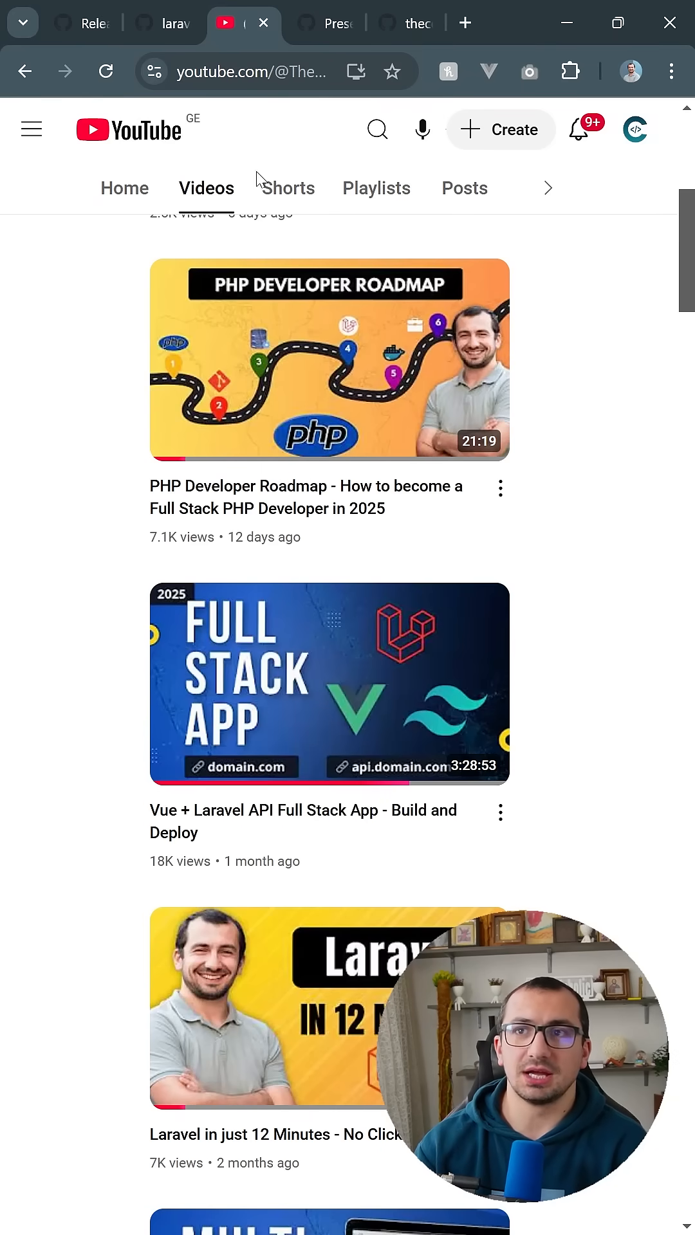
Switch to thecodeholic's laravel-vue-full-stack-laravel-api GitHub repository for the Full Stack App video
left_click(317, 24)
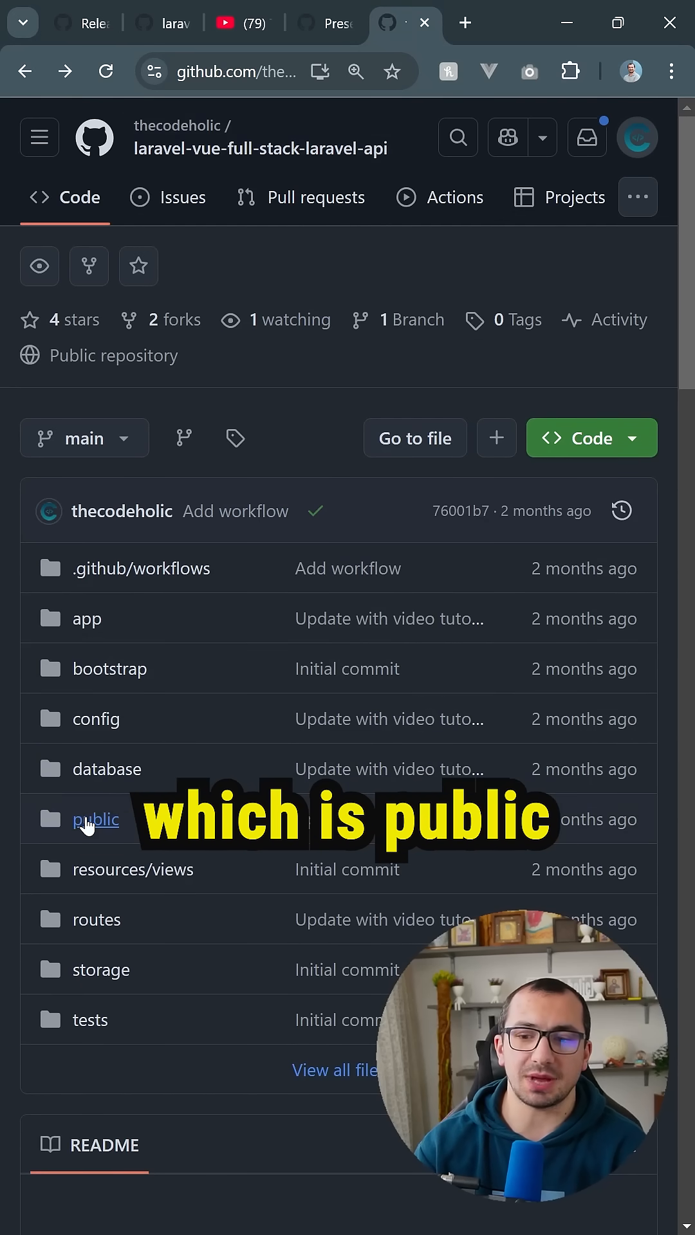
Open the repository's public folder and move to closed pull request #6519
left_click(95, 820)
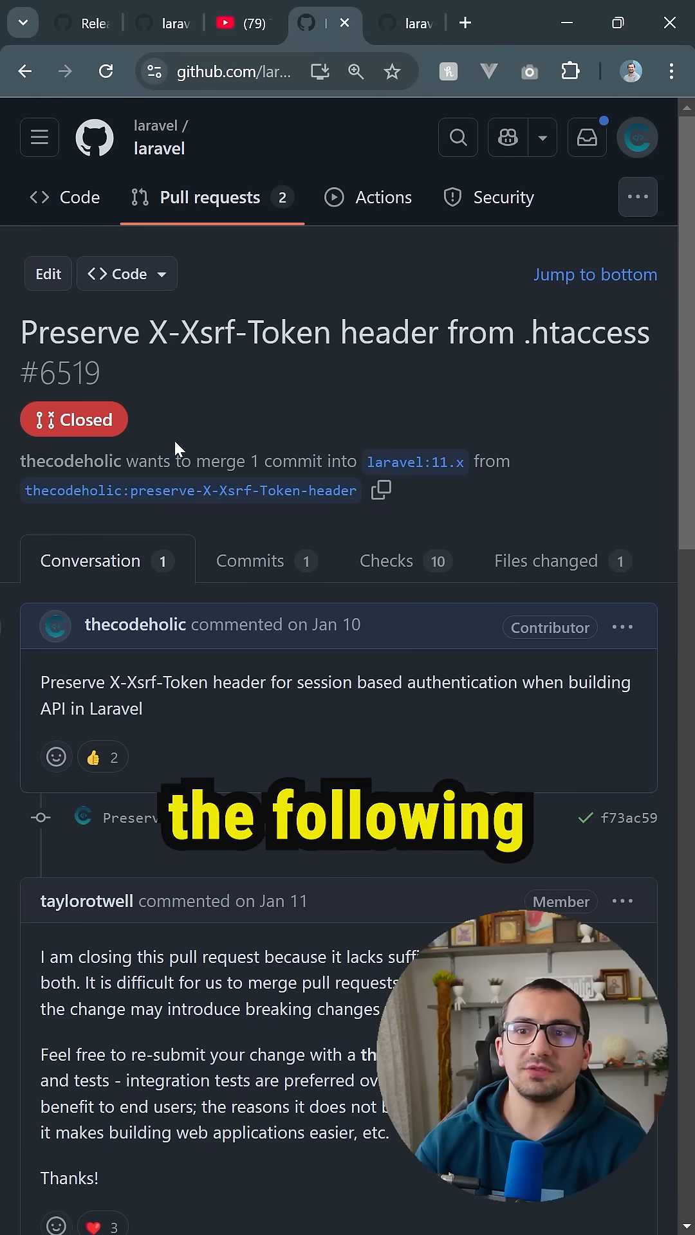
Show the closed X-Xsrf-Token pull request search results, including merged #6520 and closed #6519
left_click_drag(42, 682, 137, 709)
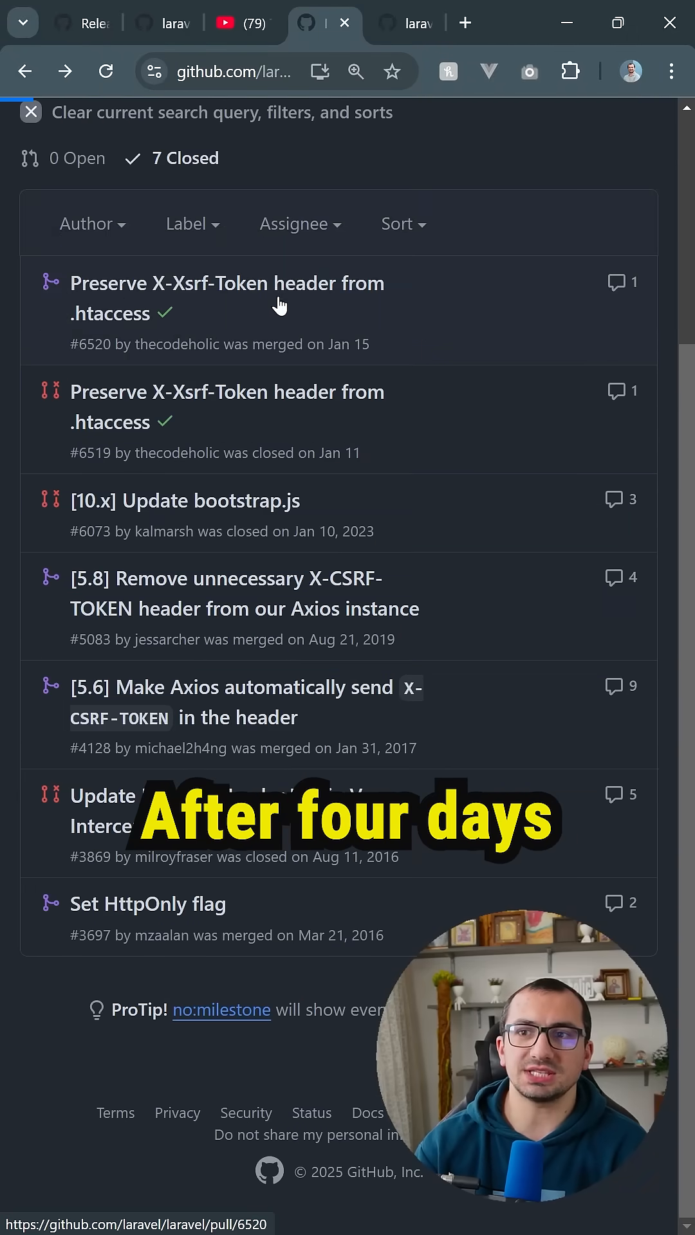
Open merged #6520 and read its description, three commits and the .htaccess review comment
left_click(227, 283)
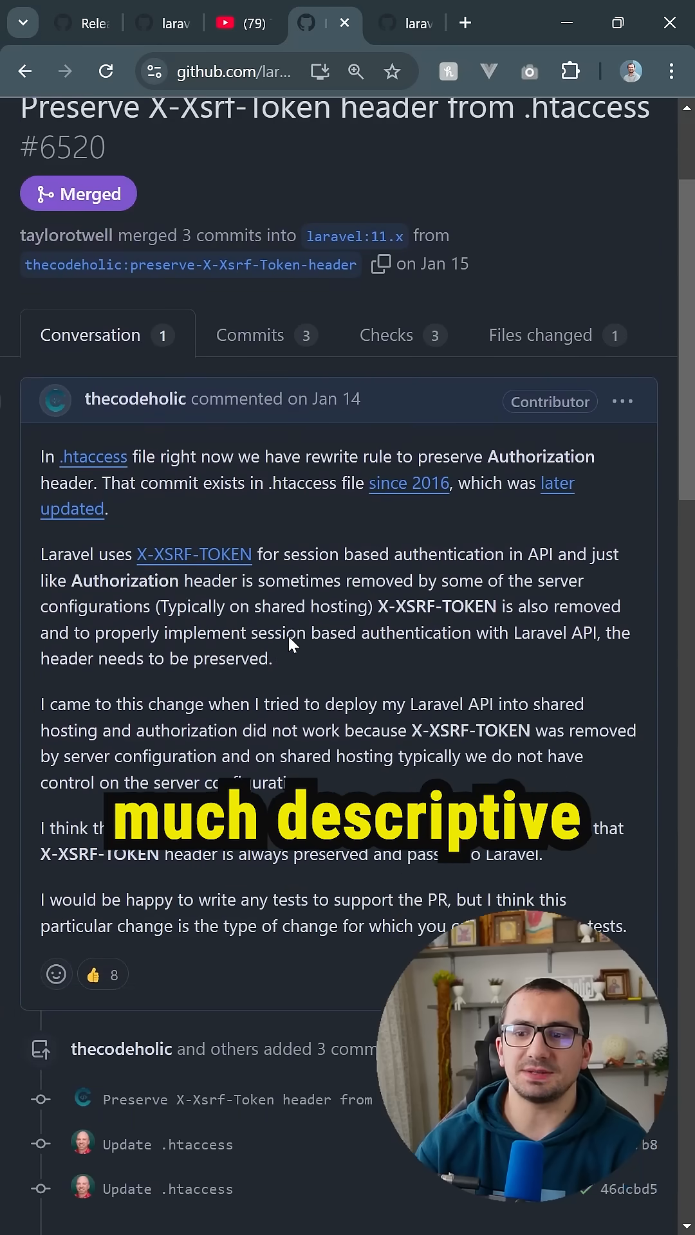
scroll("down", 3)
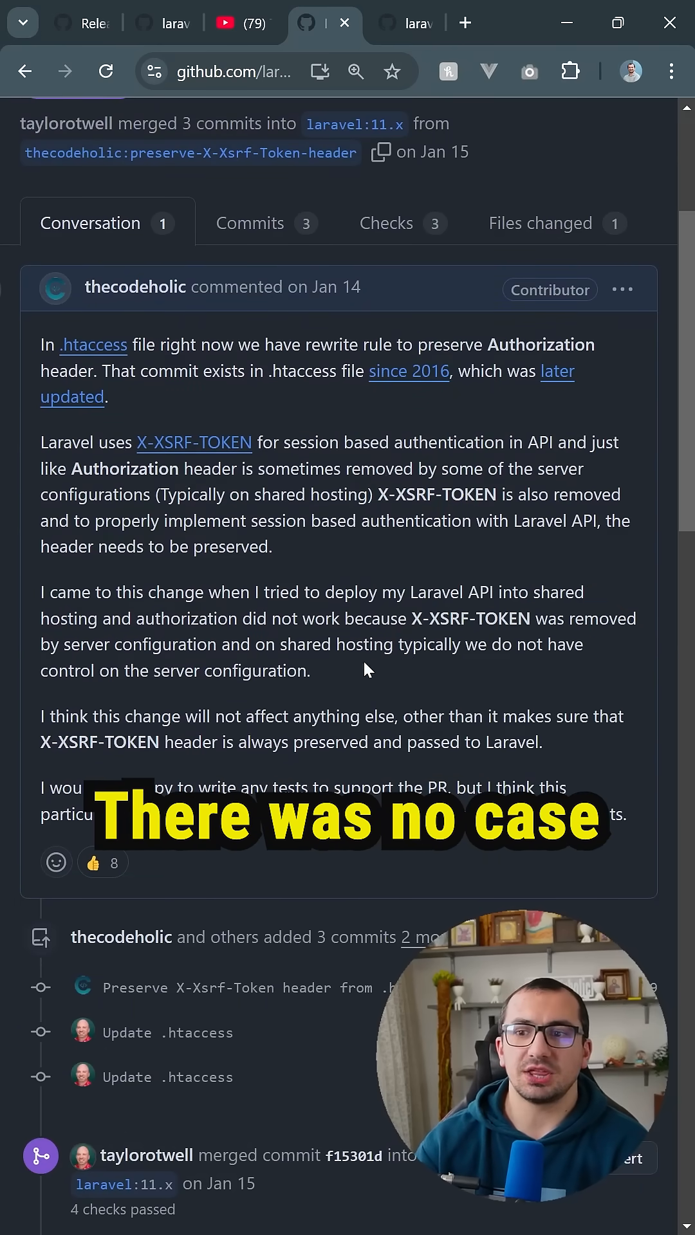
scroll("down", 3)
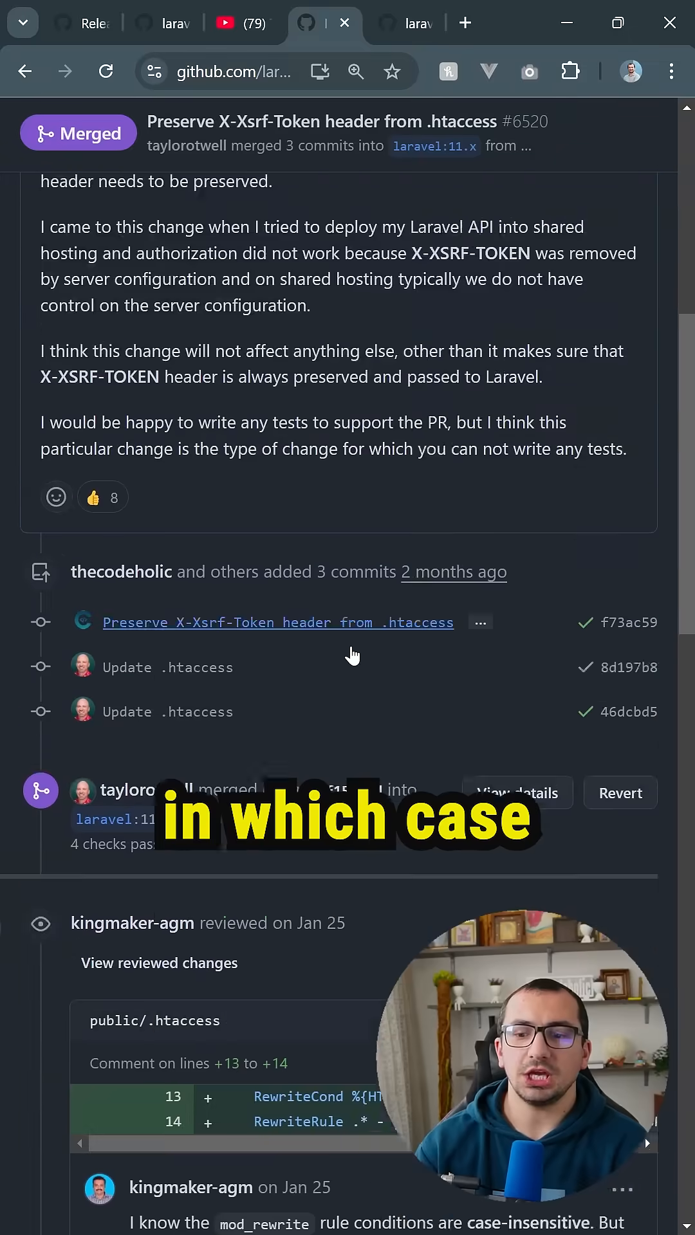
scroll("down", 3)
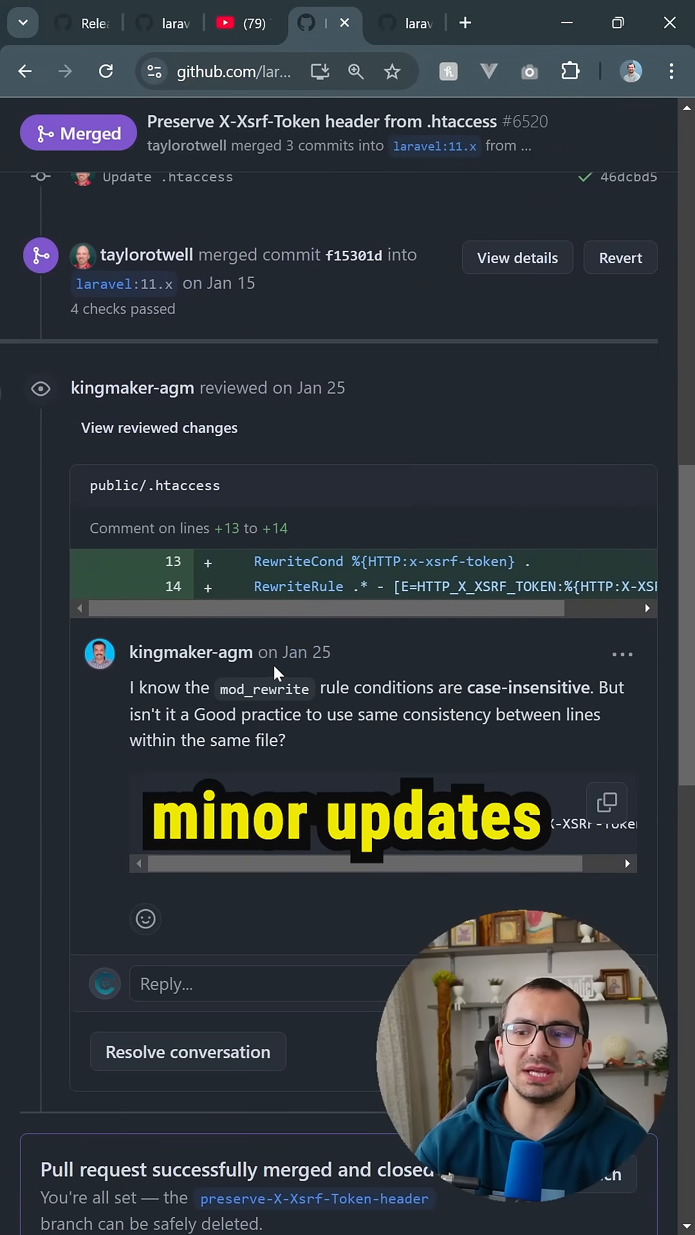